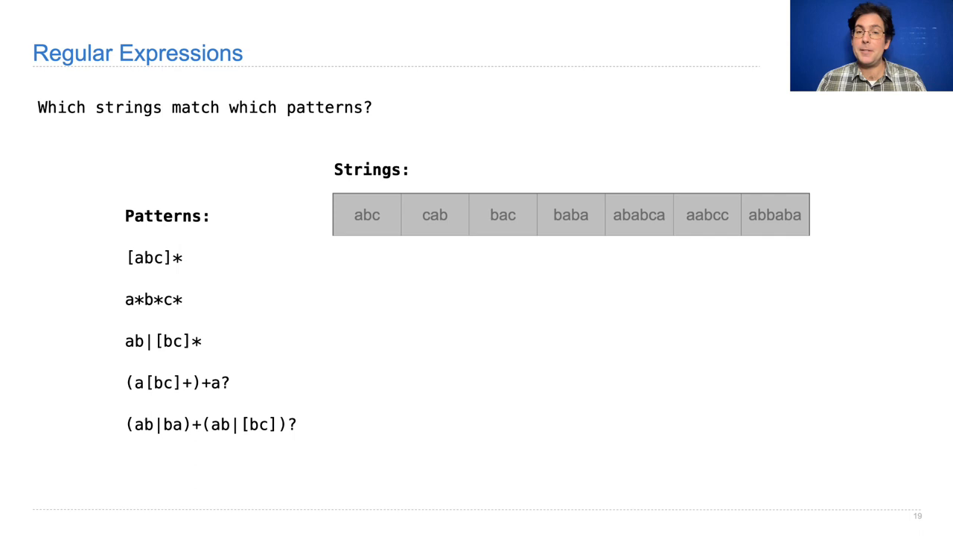
mouse_move(166, 272)
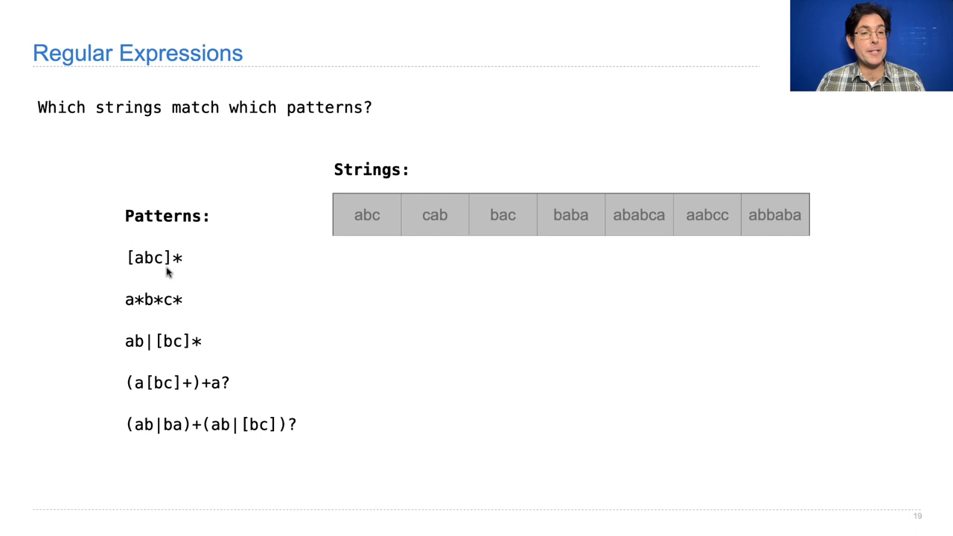
mouse_move(175, 270)
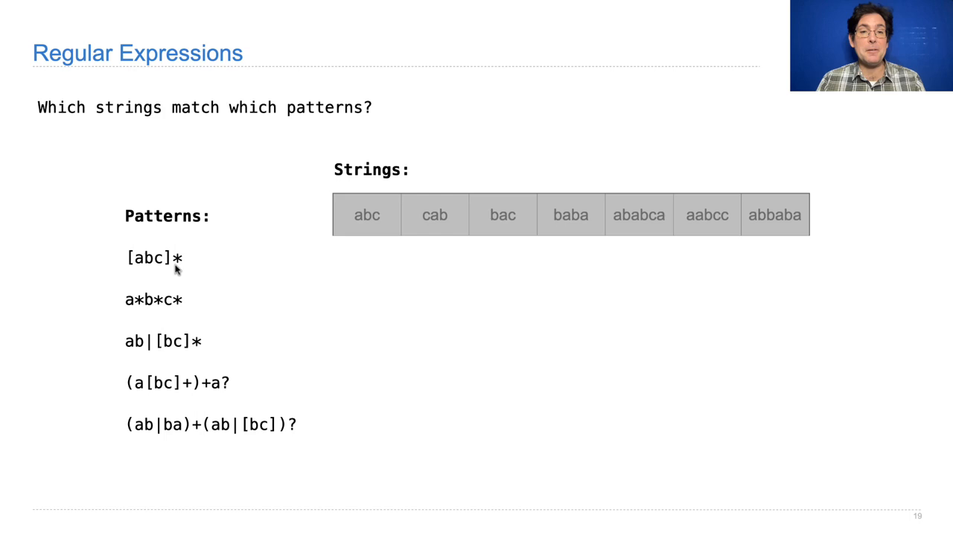